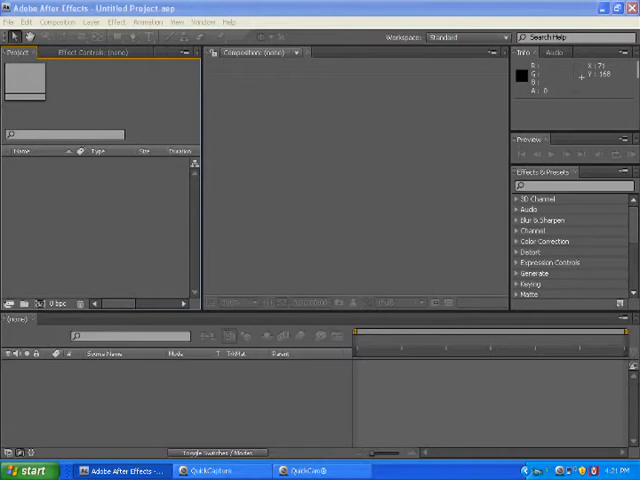
# Bring up the Import File dialog from the File menu of the empty project
pyautogui.click(10, 22)
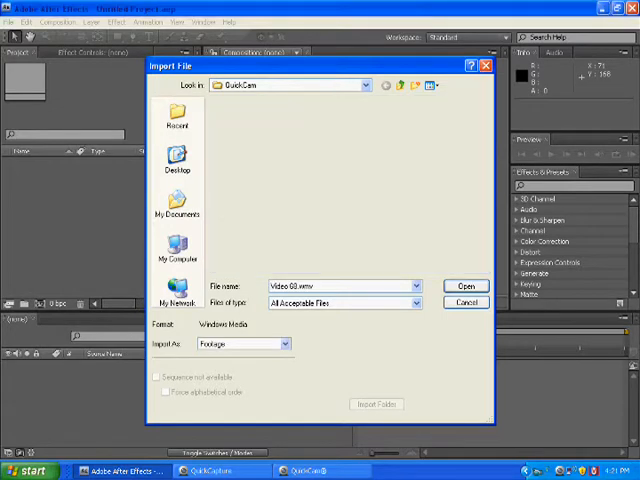
# Import the .wmv webcam video from the QuickCam folder into the project
pyautogui.click(464, 286)
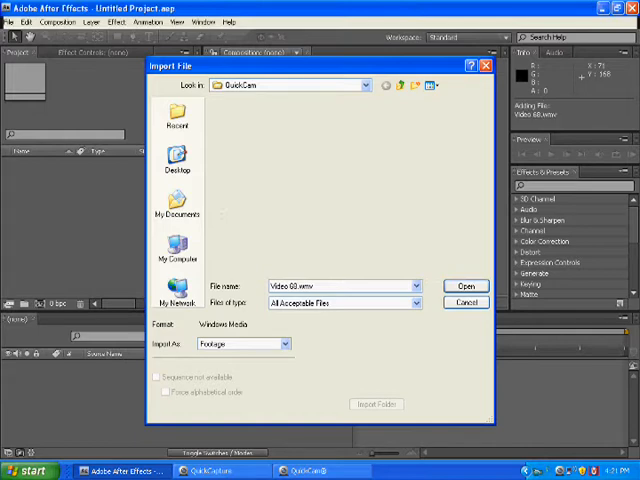
pyautogui.click(464, 286)
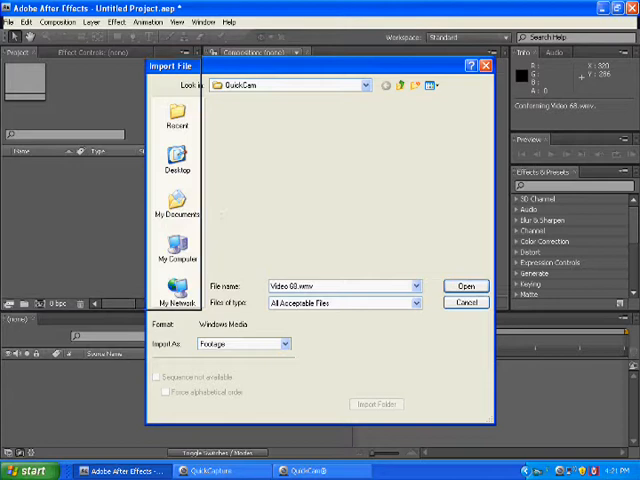
pyautogui.click(464, 286)
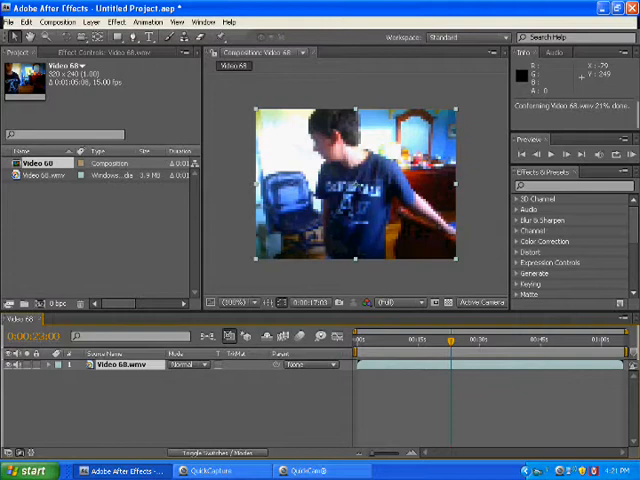
# Move the time indicator to show a later moment of the webcam clip in the composition
pyautogui.click(460, 342)
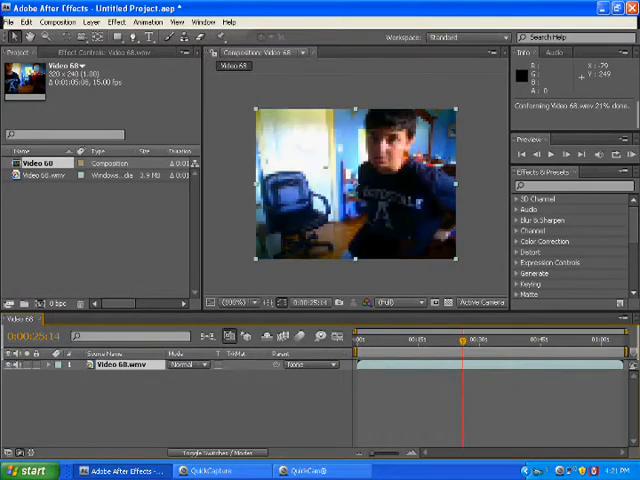